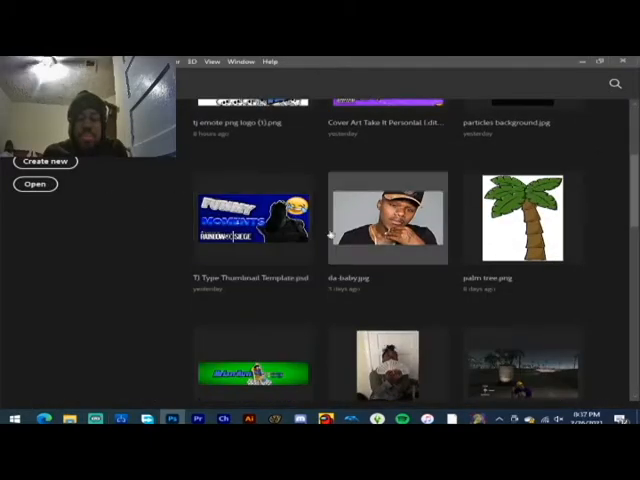
- Scroll through the saved document presets in the New Document dialog
scroll(down, 3)
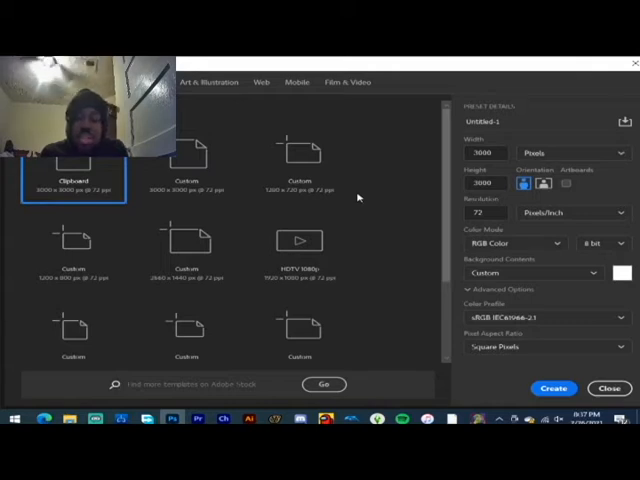
mouse_move(370, 193)
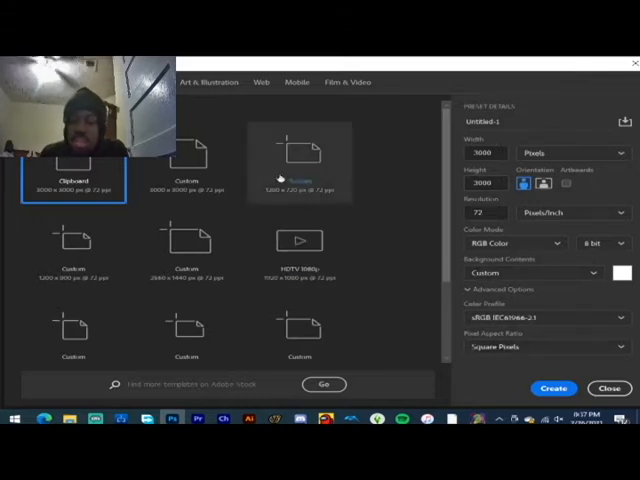
- Create a blank white 1280 × 720 px document from the custom preset
click(298, 158)
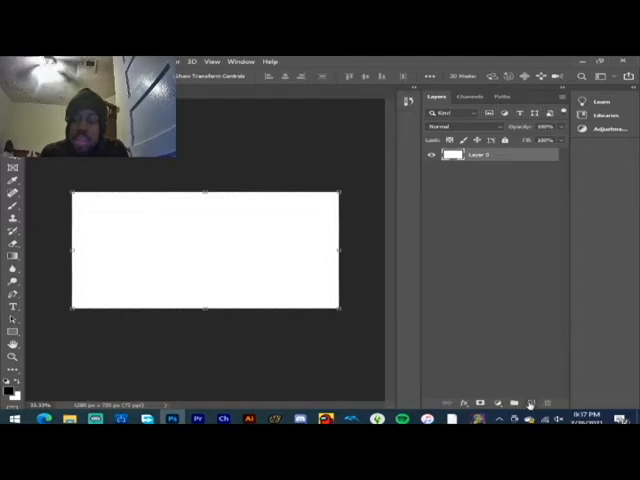
mouse_move(540, 390)
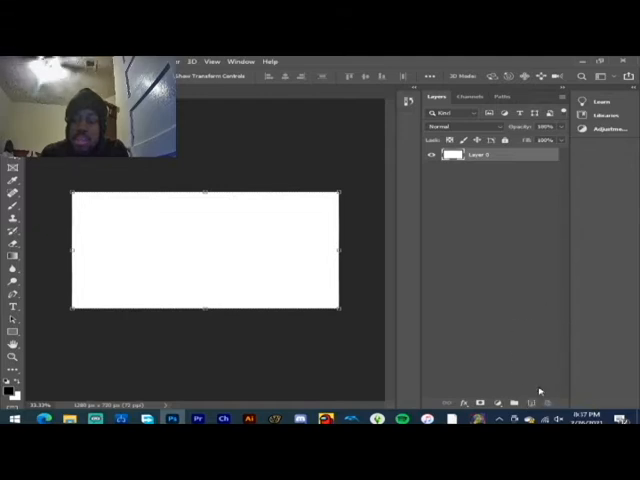
mouse_move(532, 402)
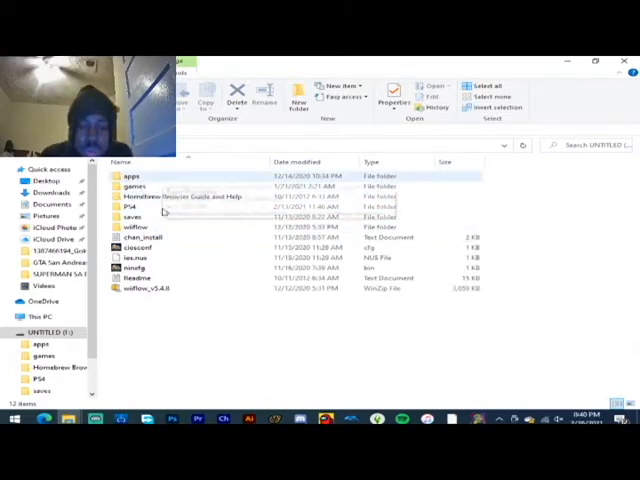
- Navigate through PS4 > SHARE > Screenshots > NBA 2K21 on the external drive
double_click(135, 196)
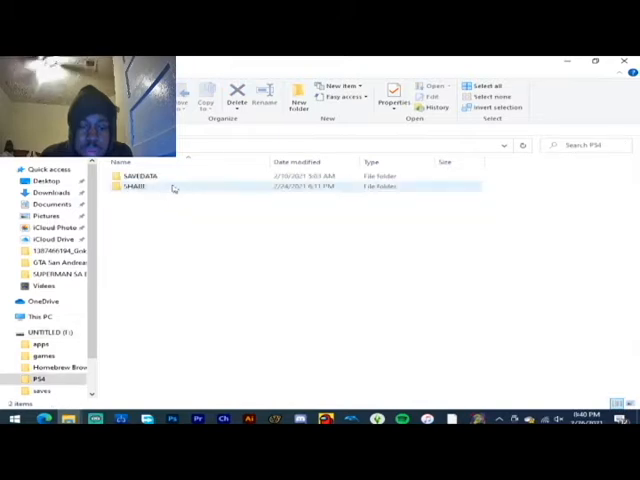
double_click(143, 176)
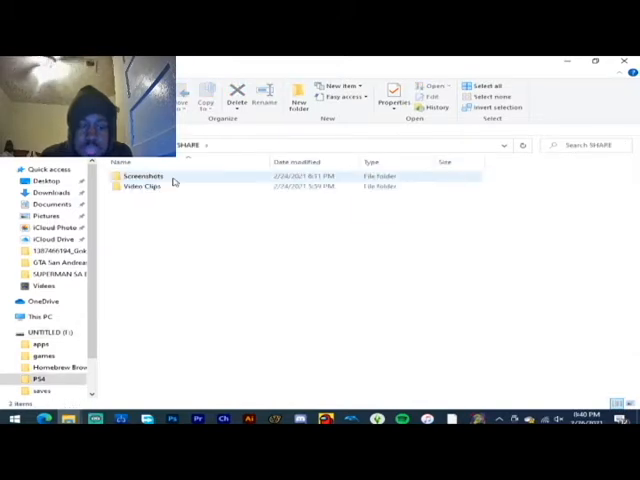
double_click(138, 176)
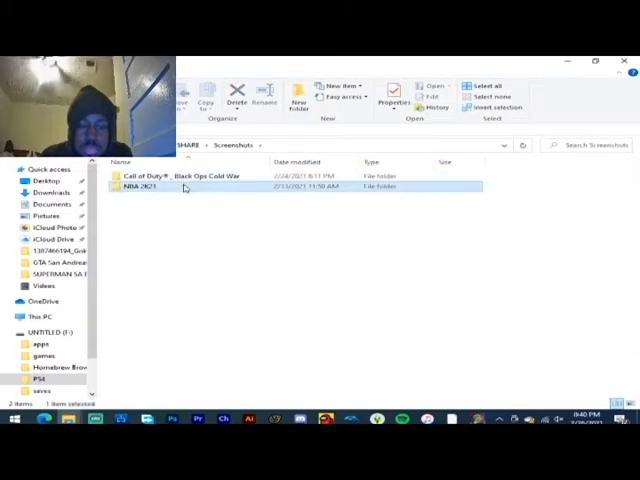
double_click(140, 186)
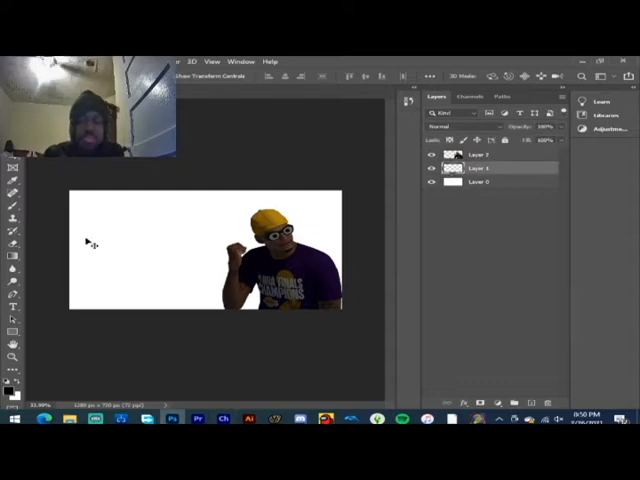
- Place the palm-tree NBA 2K21 screenshot onto the canvas as an embedded image
click(163, 61)
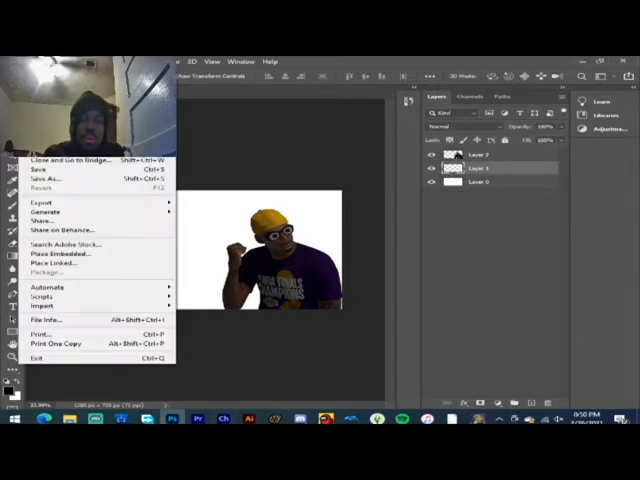
click(59, 253)
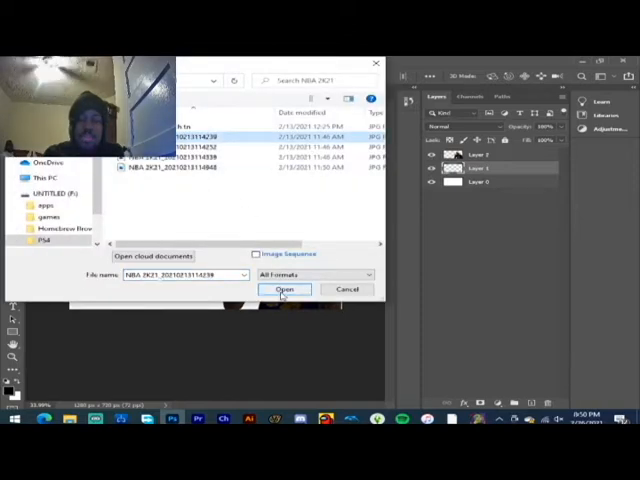
click(285, 289)
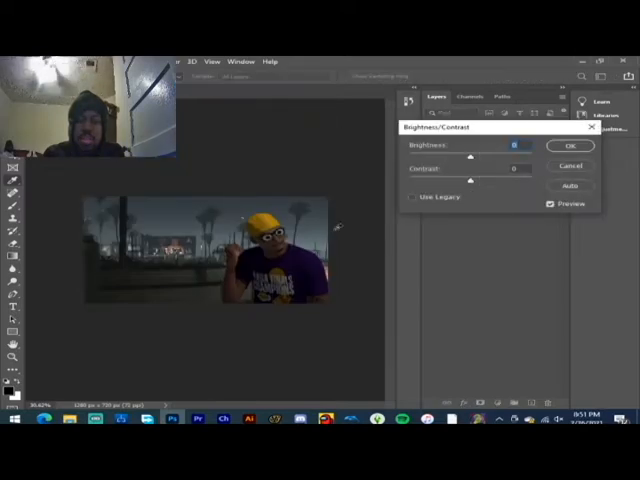
- Set the background's Brightness to 118 and Contrast to 37
drag(470, 156, 498, 156)
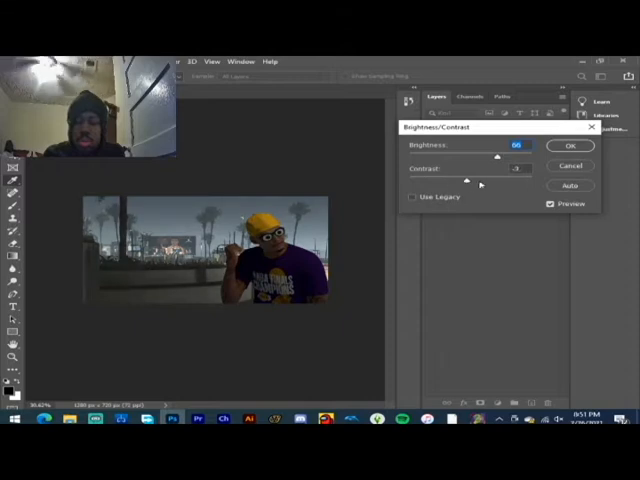
drag(468, 180, 508, 180)
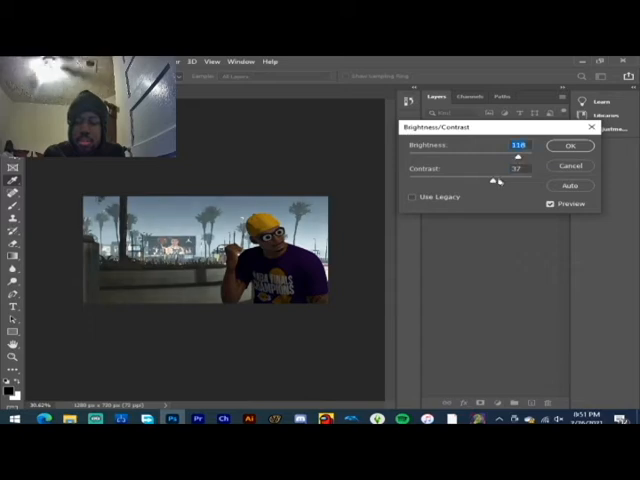
drag(497, 181, 515, 181)
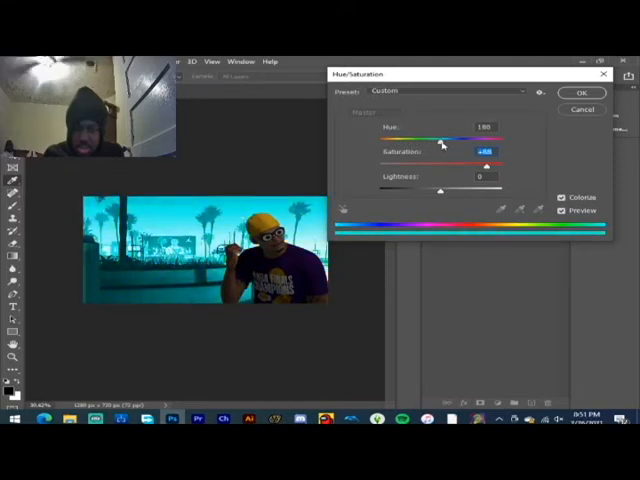
- Colorize the background deep blue with Hue 239 and Saturation 88
drag(441, 138, 459, 138)
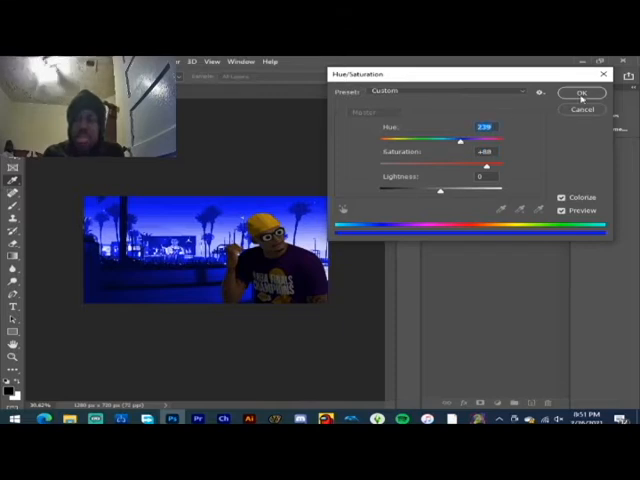
click(582, 92)
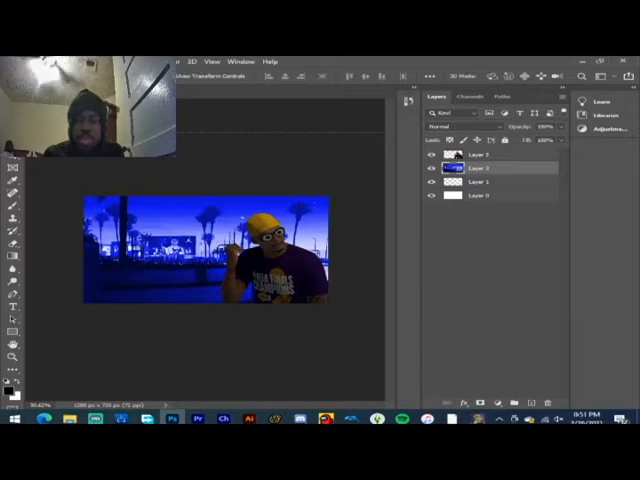
- Apply a Gaussian Blur to the palm-tree background and reselect its layer
click(169, 61)
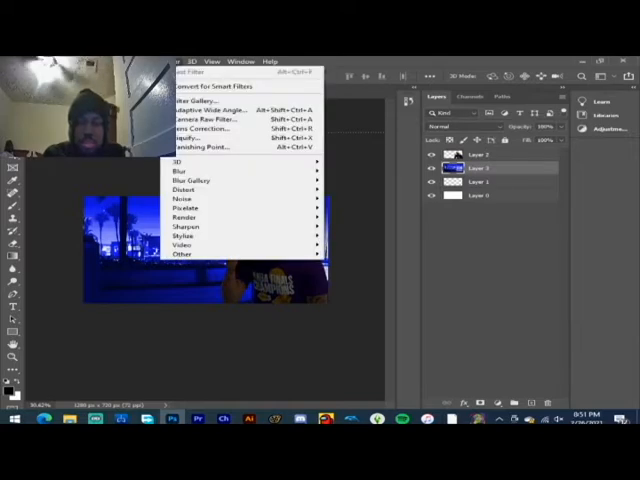
mouse_move(180, 170)
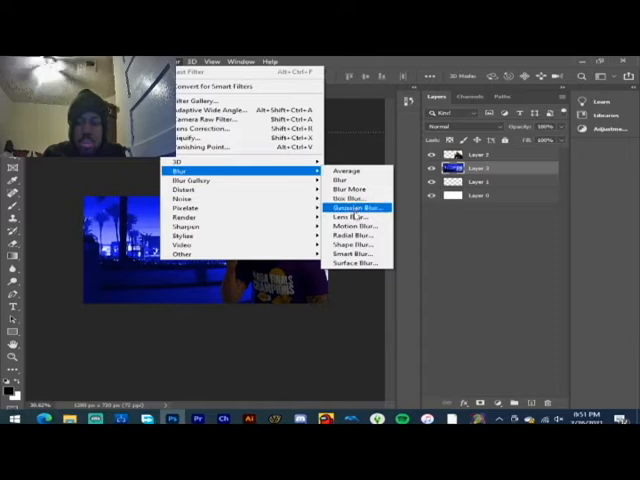
click(349, 216)
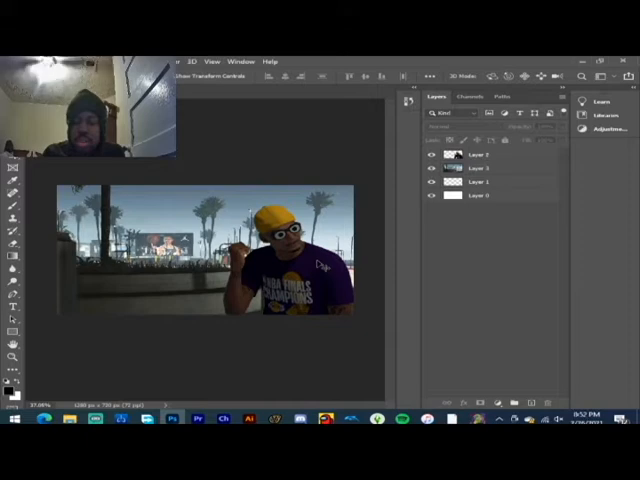
click(480, 155)
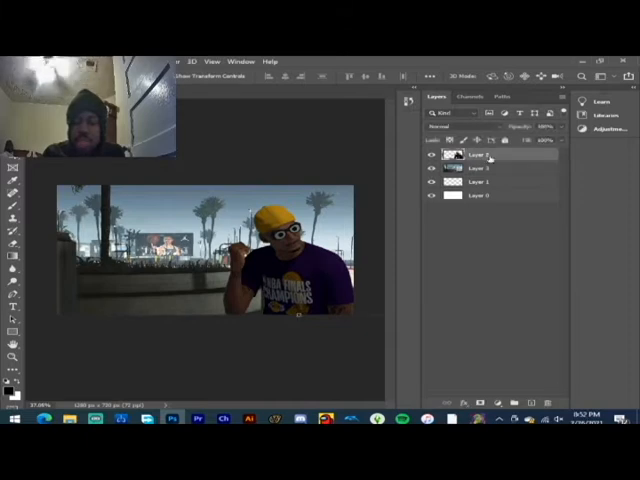
- Apply a Brightness/Contrast boost to the palm-tree background layer
click(188, 61)
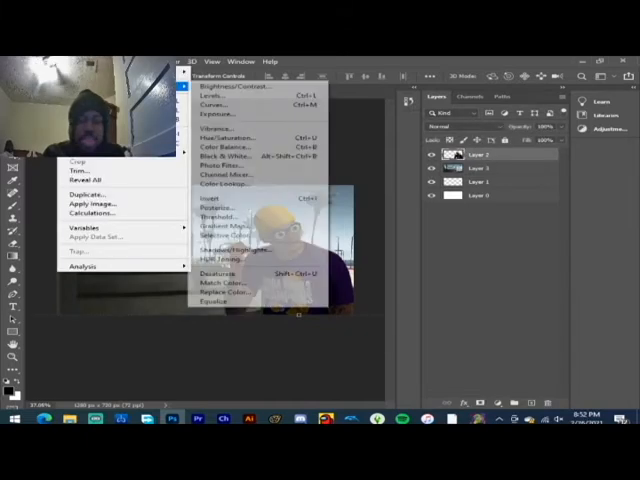
click(226, 90)
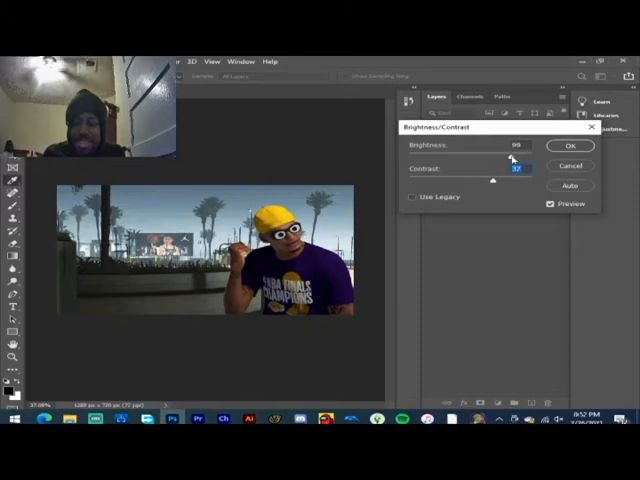
click(570, 146)
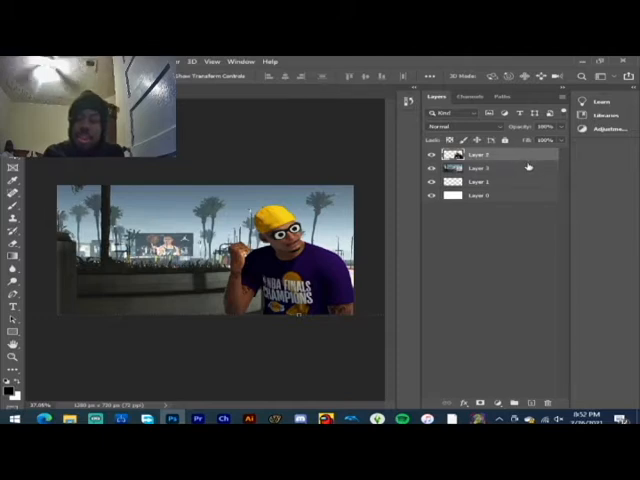
- Clip the new empty layer to the player layer with Create Clipping Mask
double_click(478, 154)
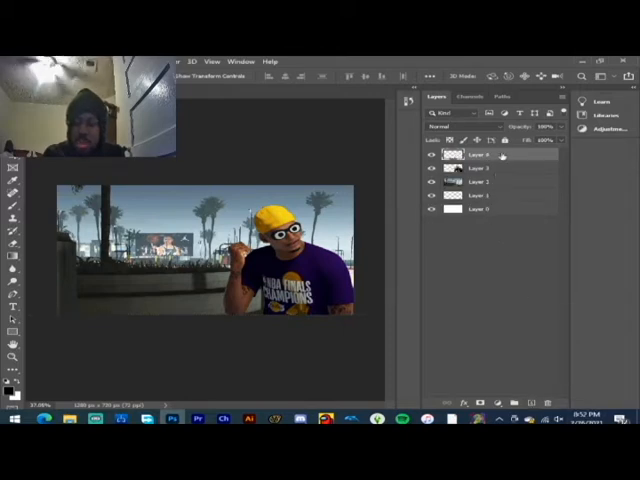
right_click(470, 155)
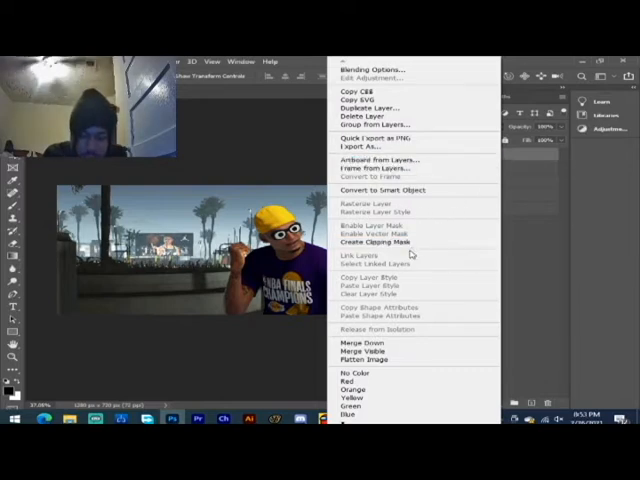
mouse_move(380, 243)
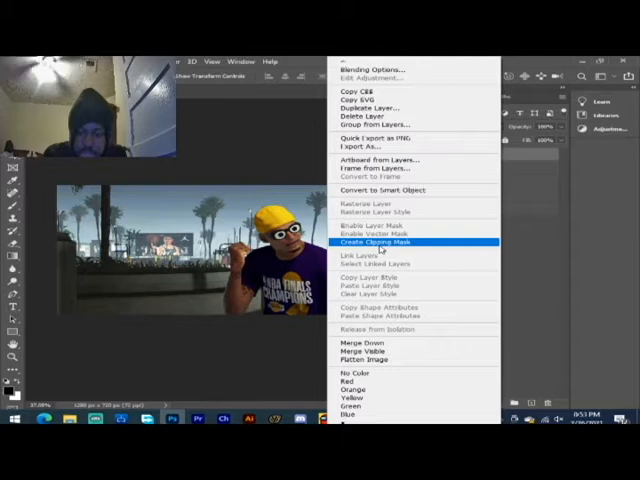
click(378, 242)
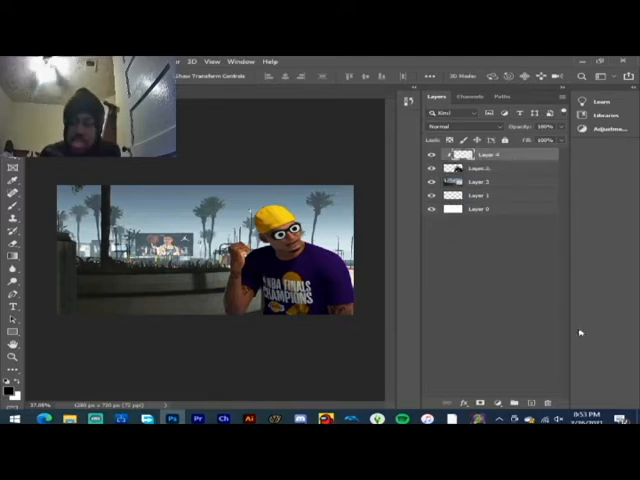
click(534, 402)
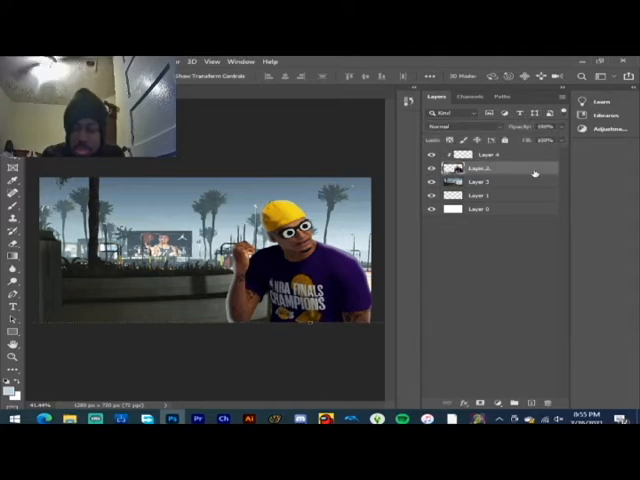
- Add a purple Outer Glow layer style to the cut-out player
double_click(470, 168)
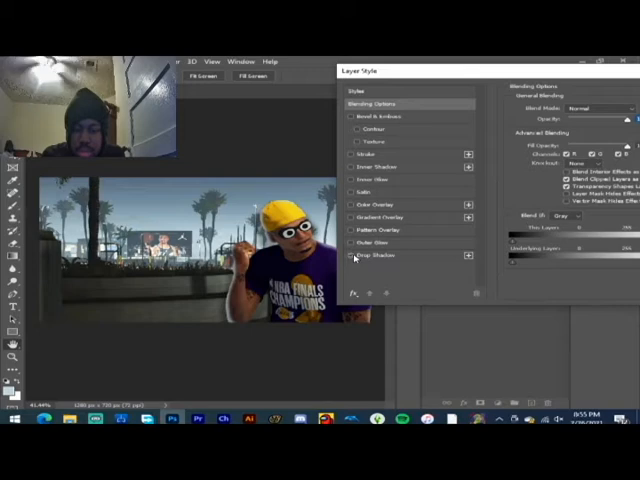
click(353, 243)
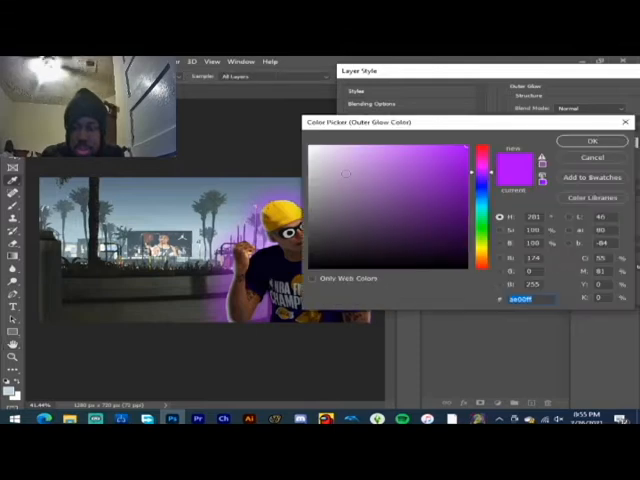
click(315, 165)
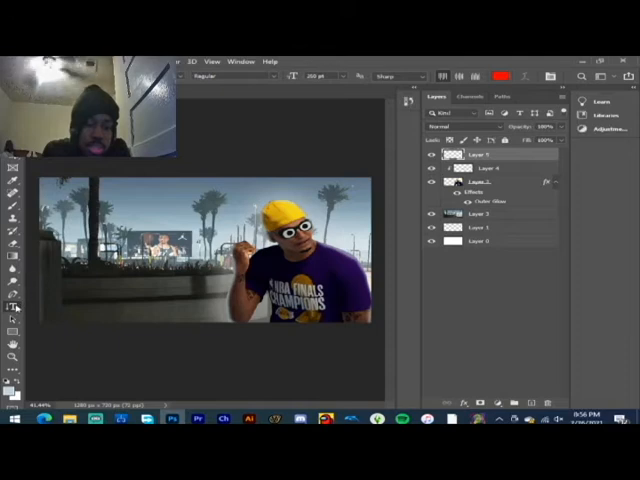
- Select the Horizontal Type Tool from the type tool variants
click(11, 305)
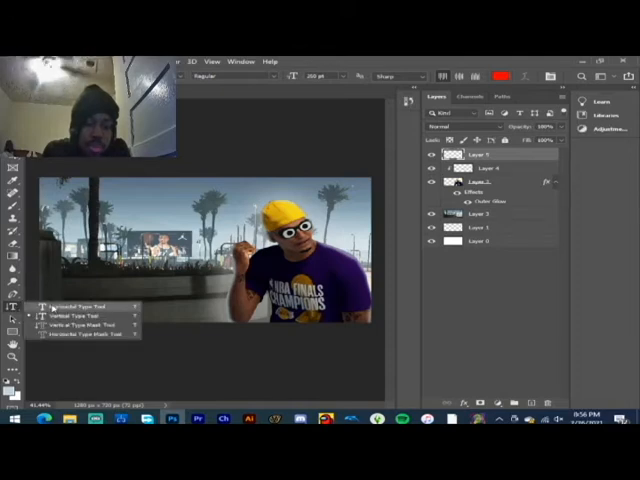
click(14, 307)
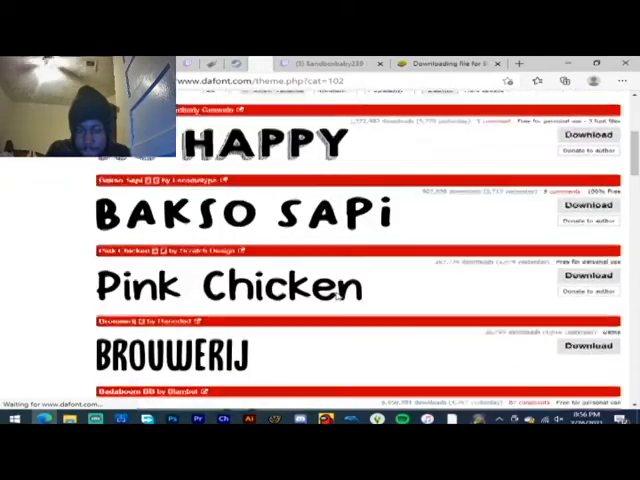
- Scroll DaFont's theme list and download the Honey And Raspberries font
scroll(down, 3)
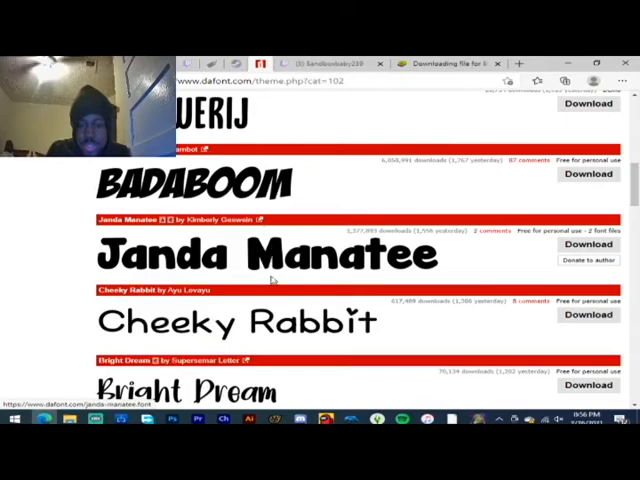
scroll(down, 3)
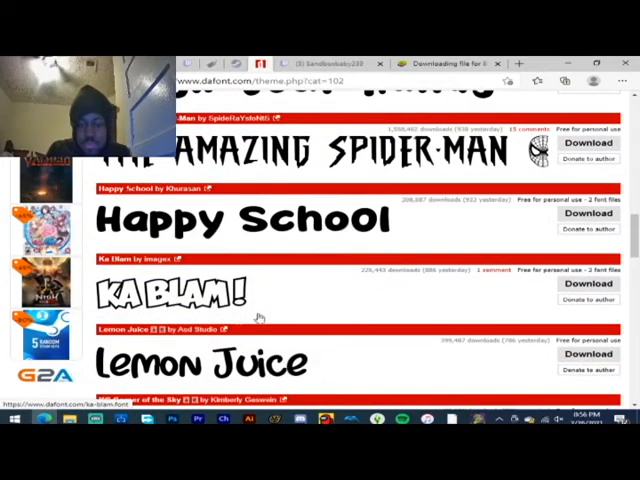
scroll(down, 3)
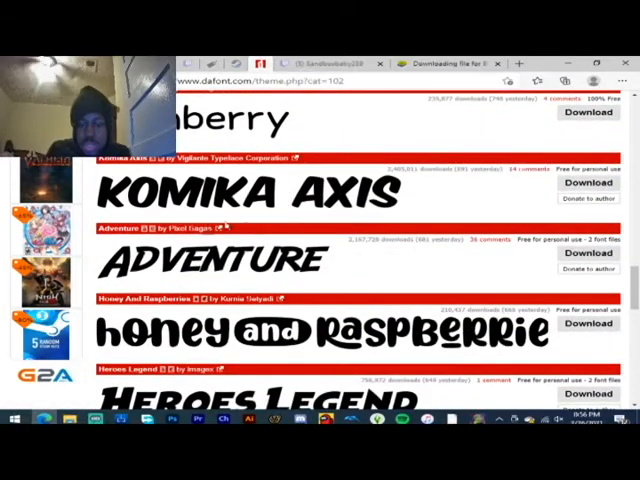
scroll(down, 3)
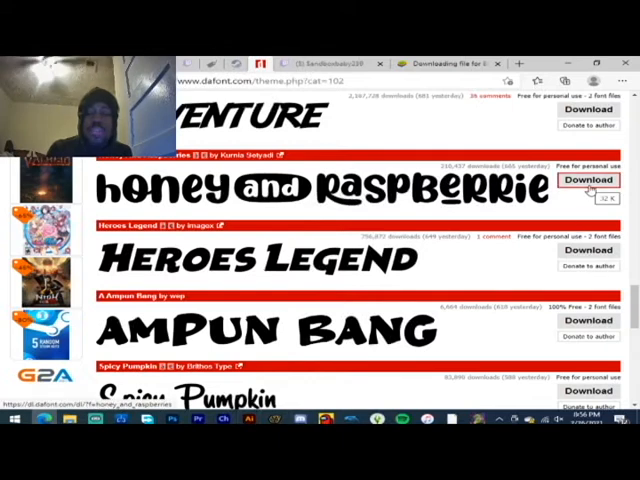
click(588, 181)
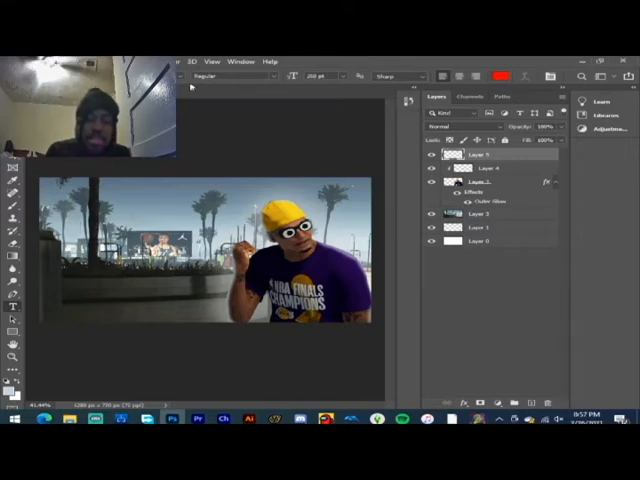
- Place a red text layer on the left of the canvas and type the 'GOING CRAZ…' title
click(240, 76)
text(GOiNG)
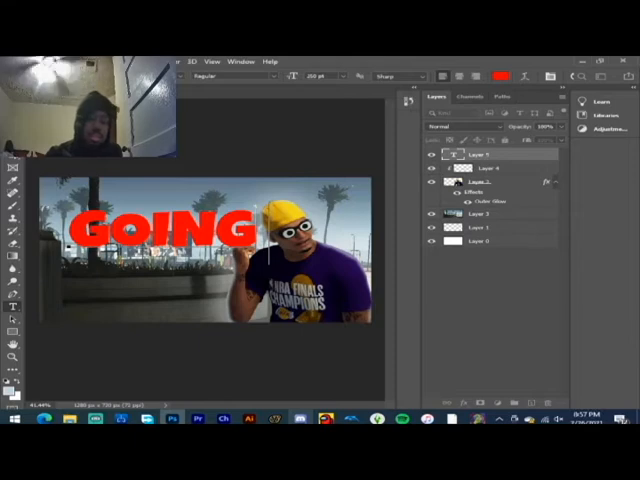
text(CR)
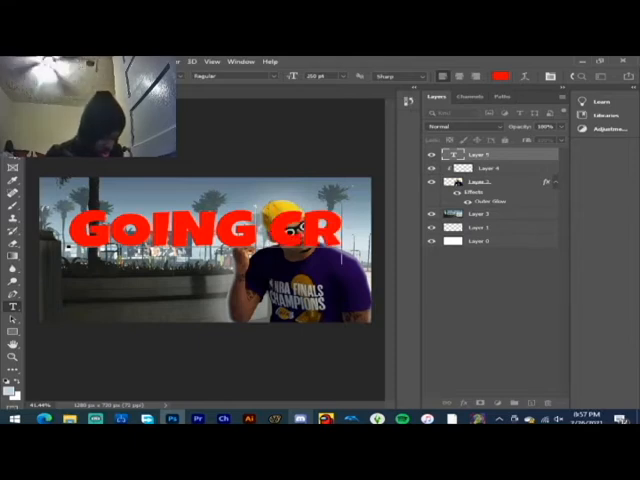
text(AZ)
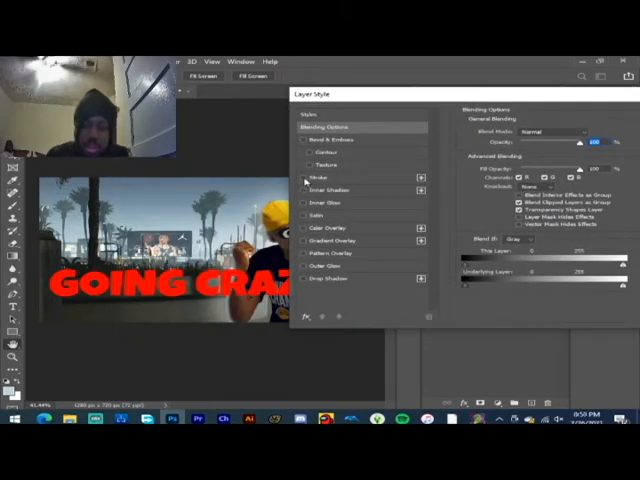
- Enable Stroke in Layer Style and set its colour to white
click(301, 178)
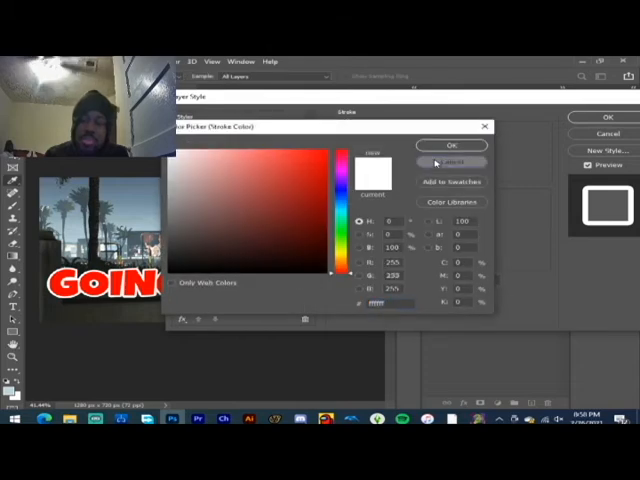
click(452, 145)
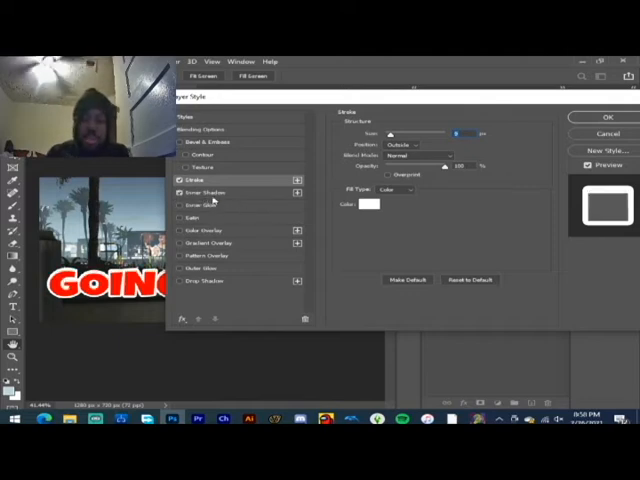
- Enable Inner Shadow and Inner Glow on the headline text
click(205, 192)
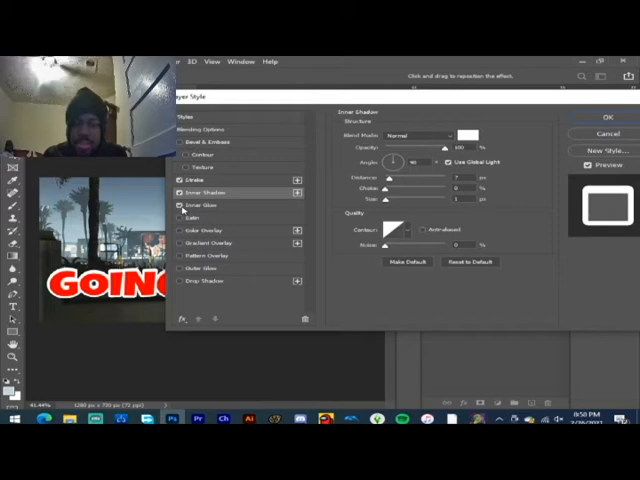
click(201, 204)
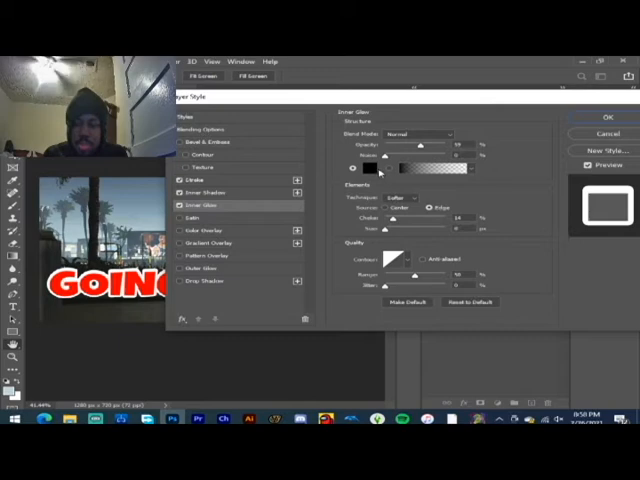
mouse_move(182, 248)
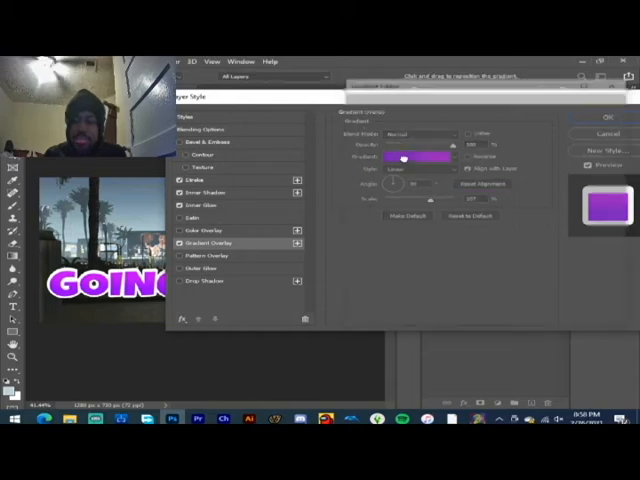
- Move the gradient colour stops toward the middle and set the stops to green and yellow
click(415, 157)
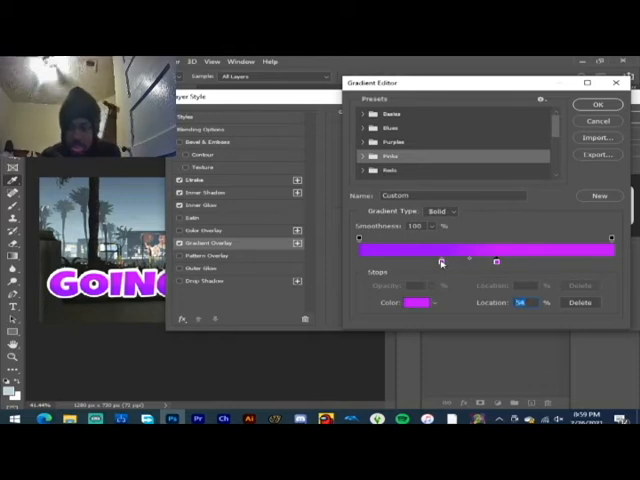
drag(441, 261, 483, 261)
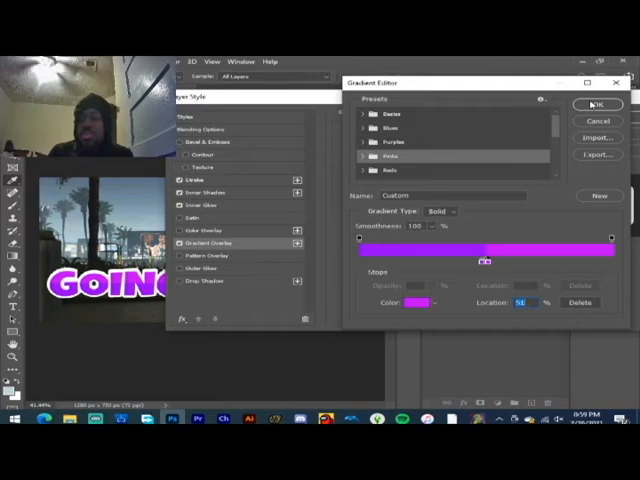
click(597, 105)
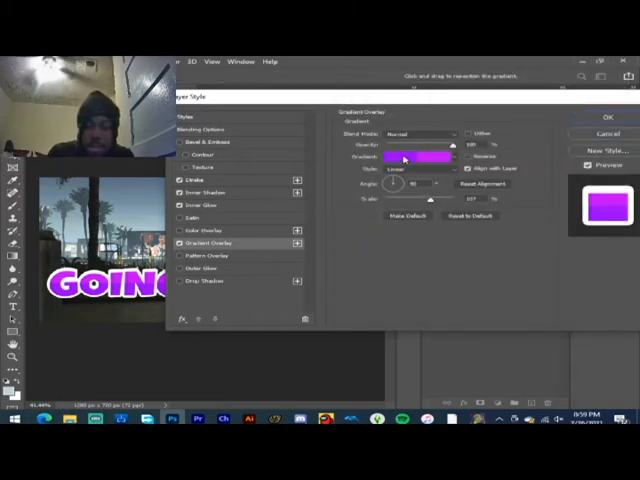
click(415, 158)
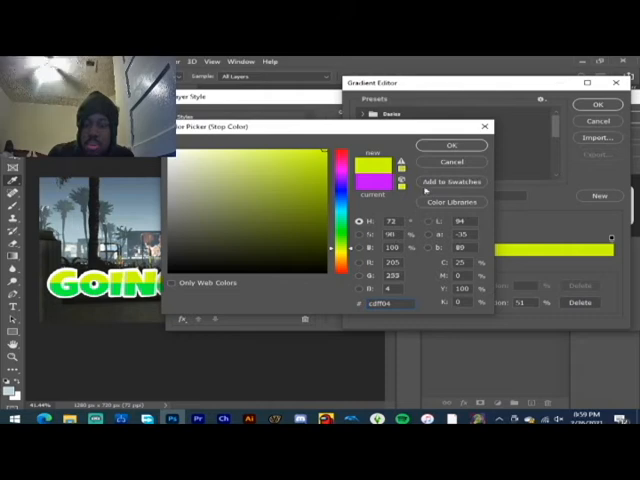
click(451, 145)
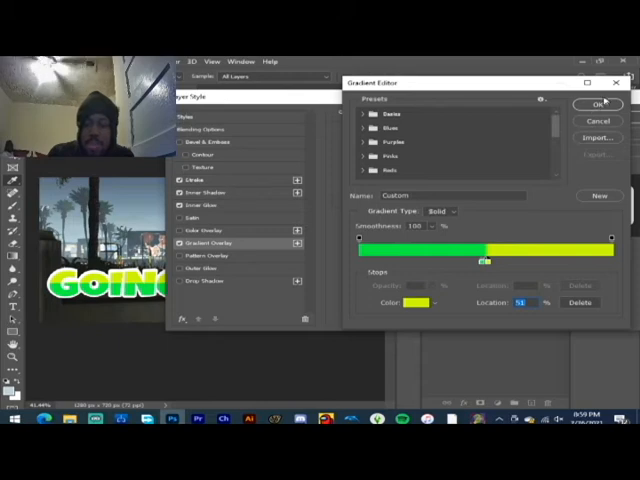
- Accept the green-to-yellow gradient and set the stroke colour to green
click(597, 104)
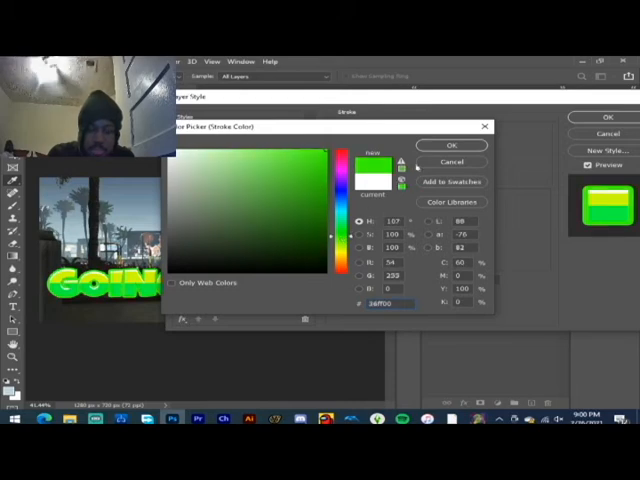
click(451, 145)
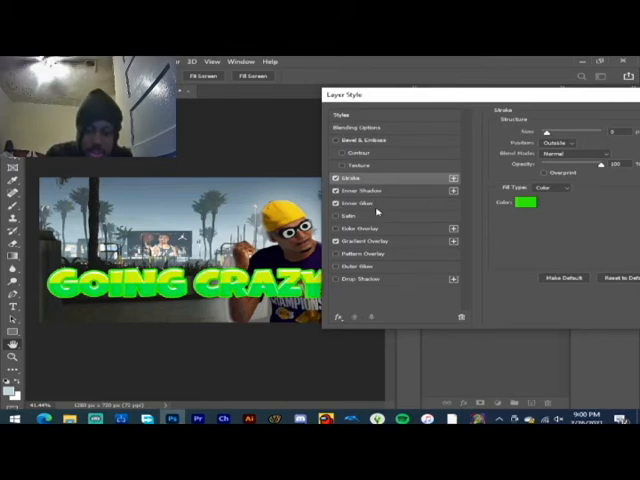
- Set the Inner Glow colour to bright green instead of black
click(362, 203)
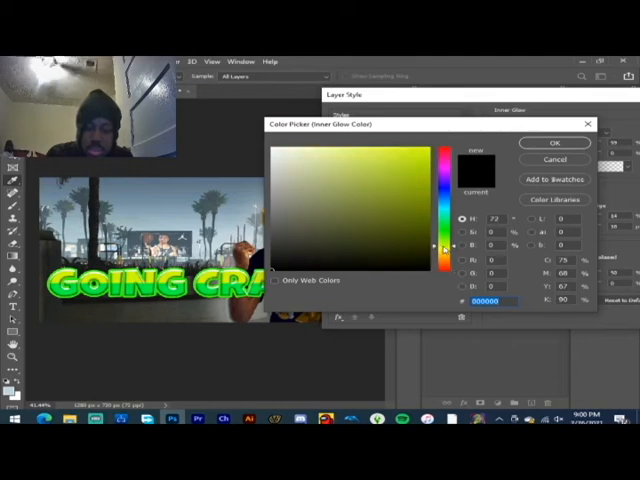
click(433, 140)
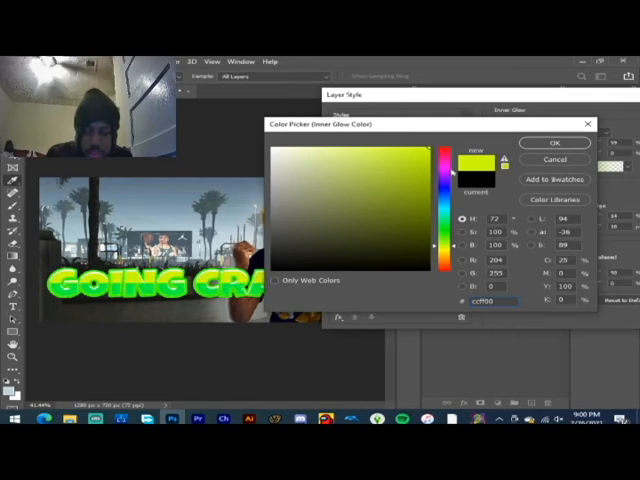
click(452, 240)
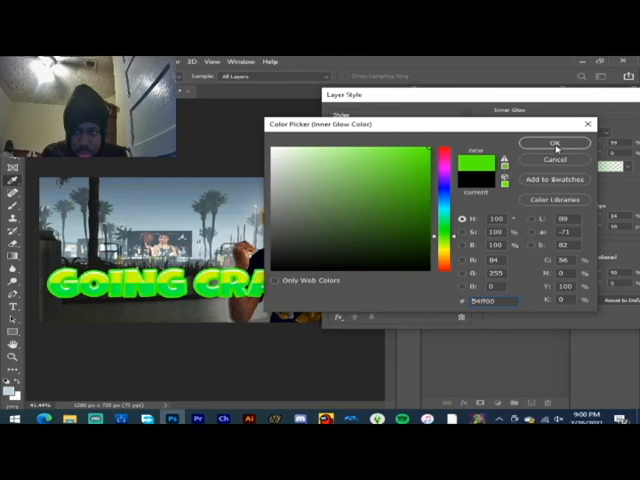
click(553, 143)
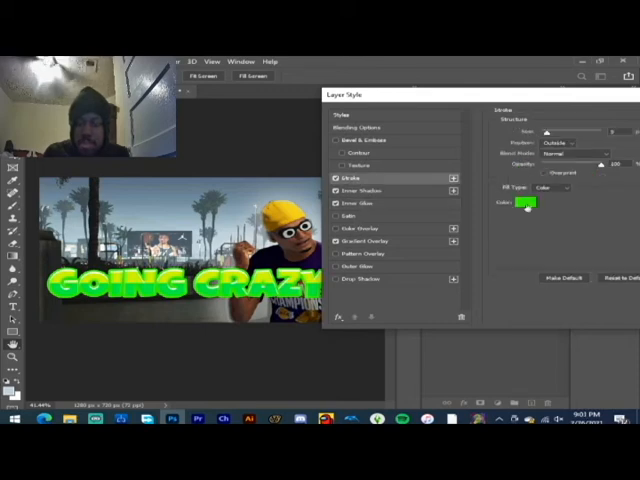
- Pick a refined green for the text outline's colour
click(528, 204)
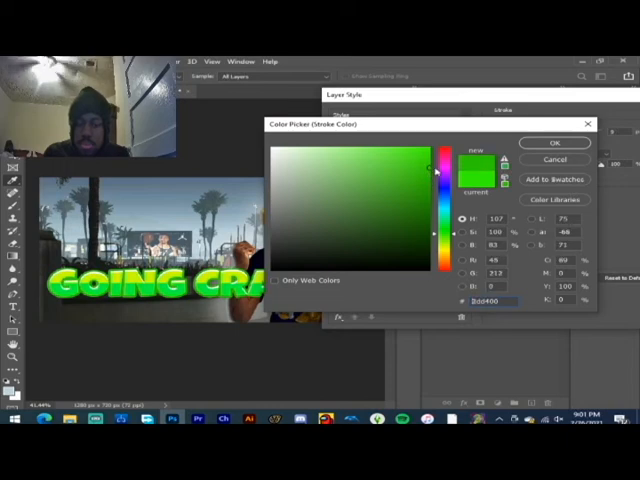
click(555, 143)
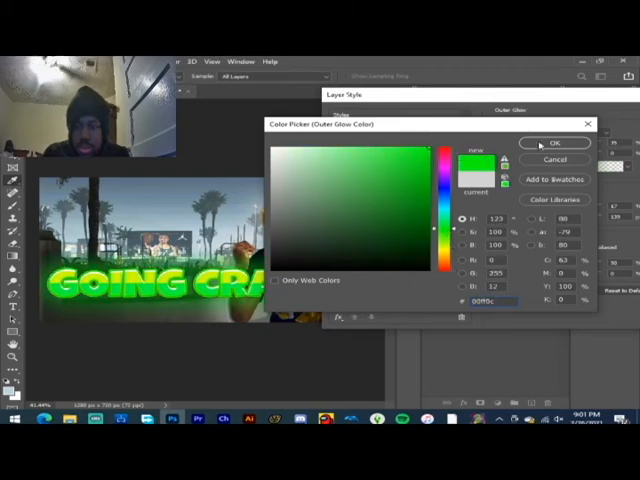
- Confirm bright green as the Outer Glow colour
click(555, 143)
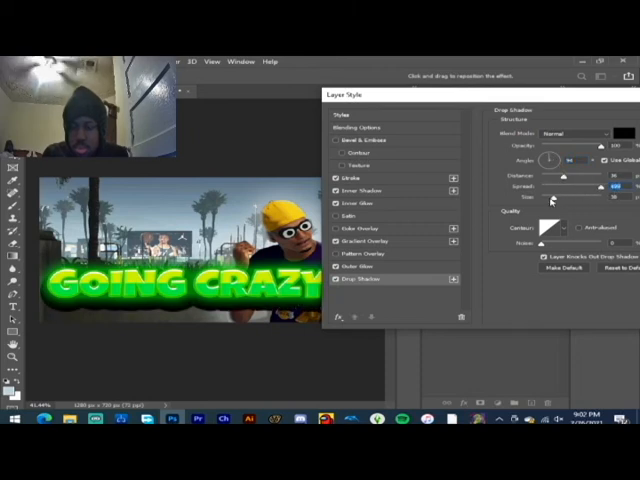
mouse_move(552, 197)
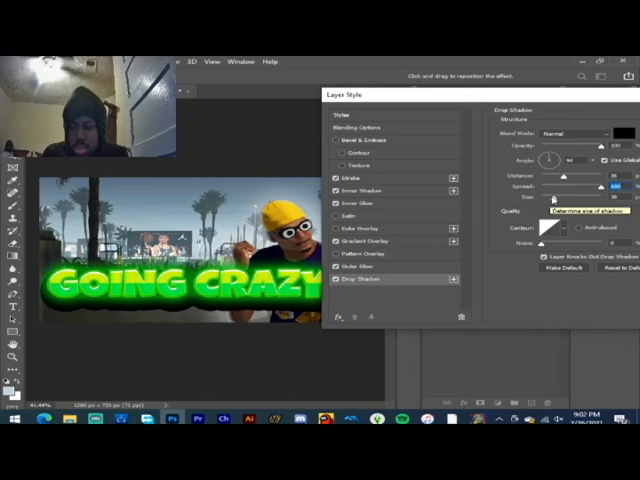